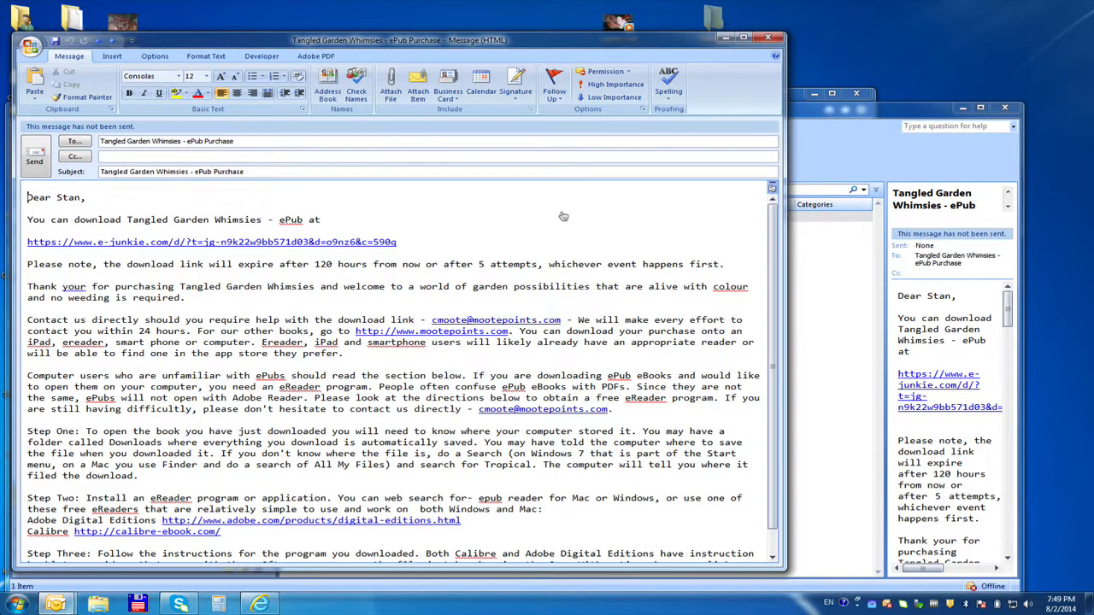
mouse_move(499, 229)
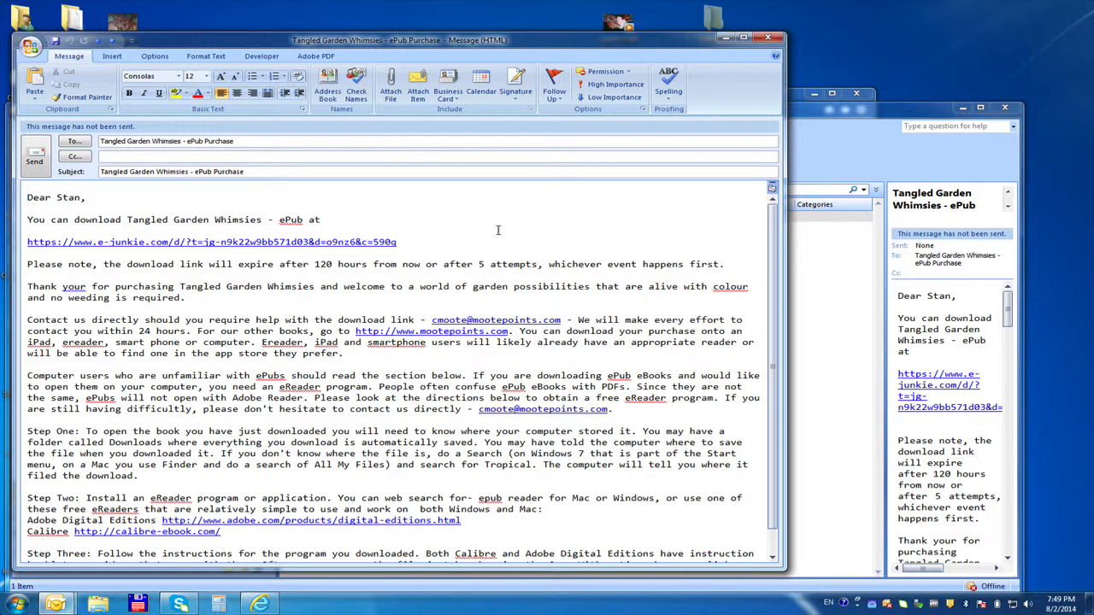
mouse_move(497, 230)
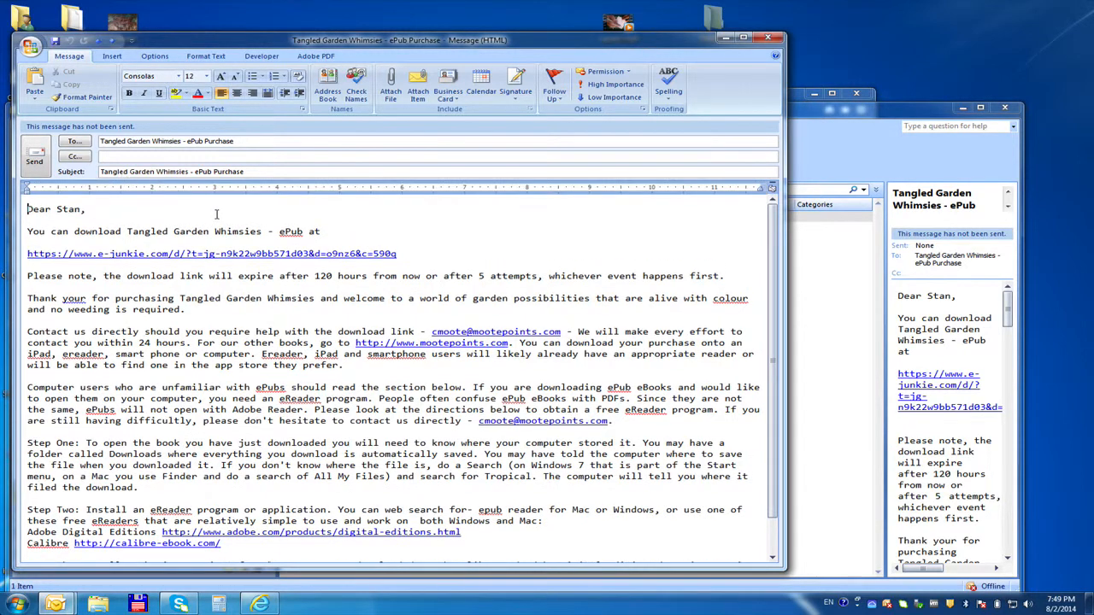
Go to calibre's Download page and pick the Windows version (1.47.0).
scroll(down, 3)
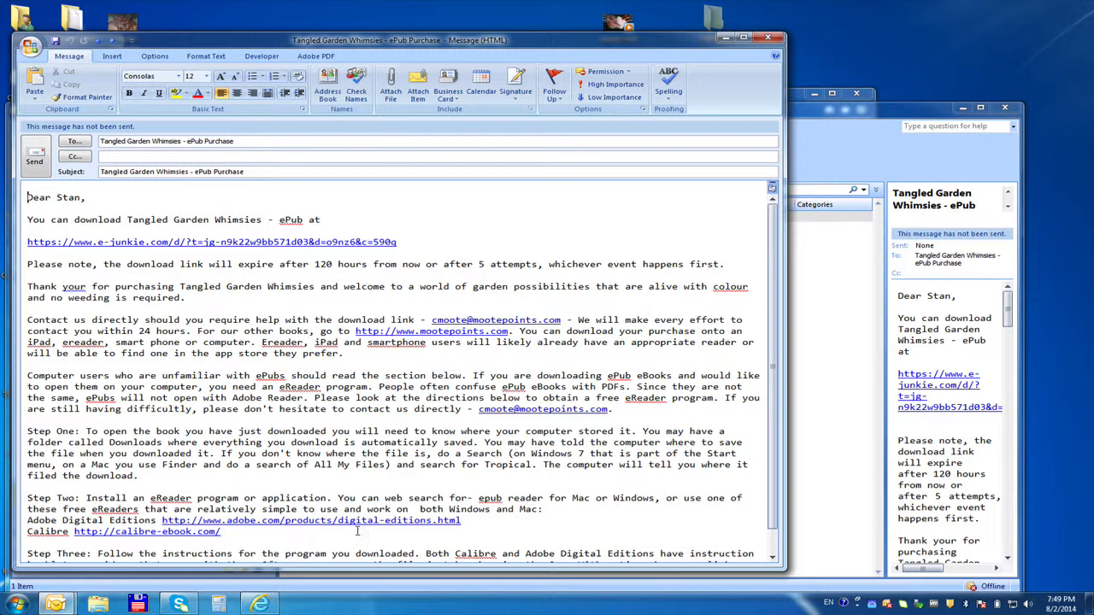
mouse_move(377, 528)
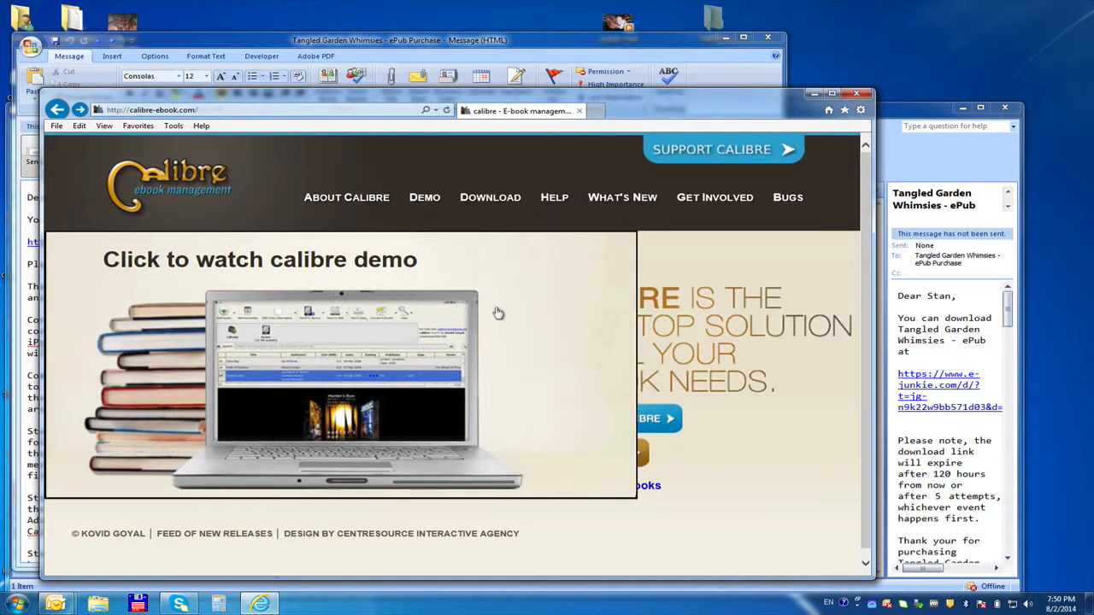
mouse_move(710, 377)
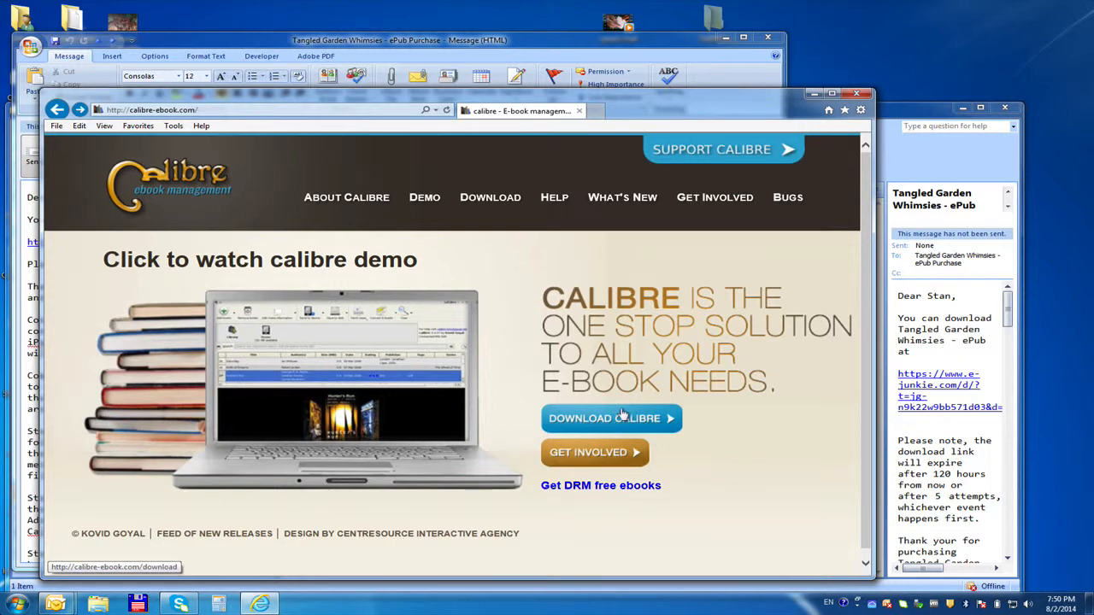
click(611, 418)
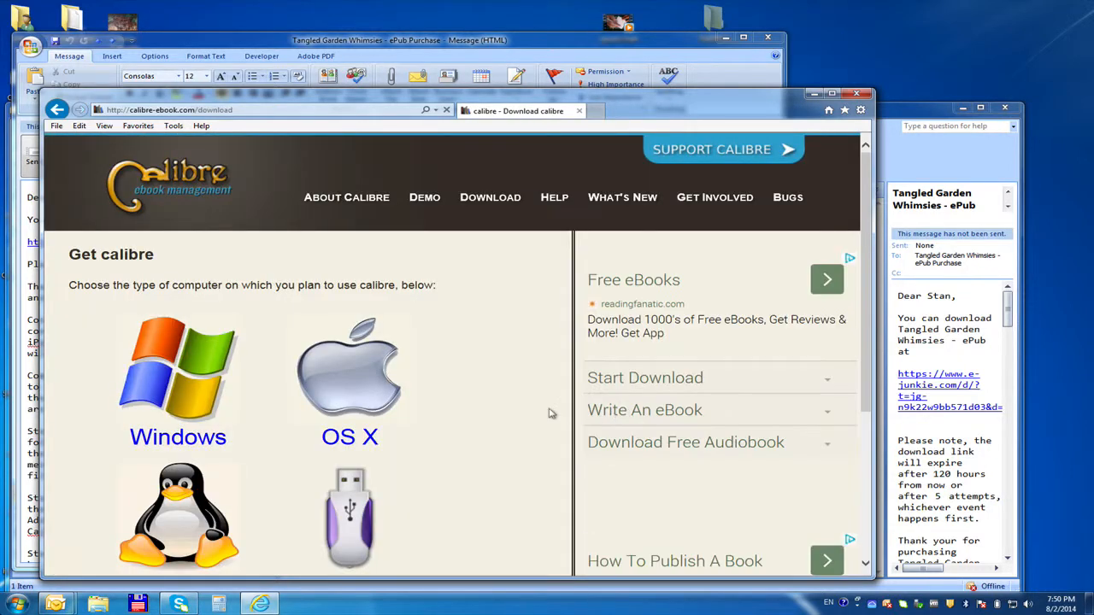
mouse_move(479, 428)
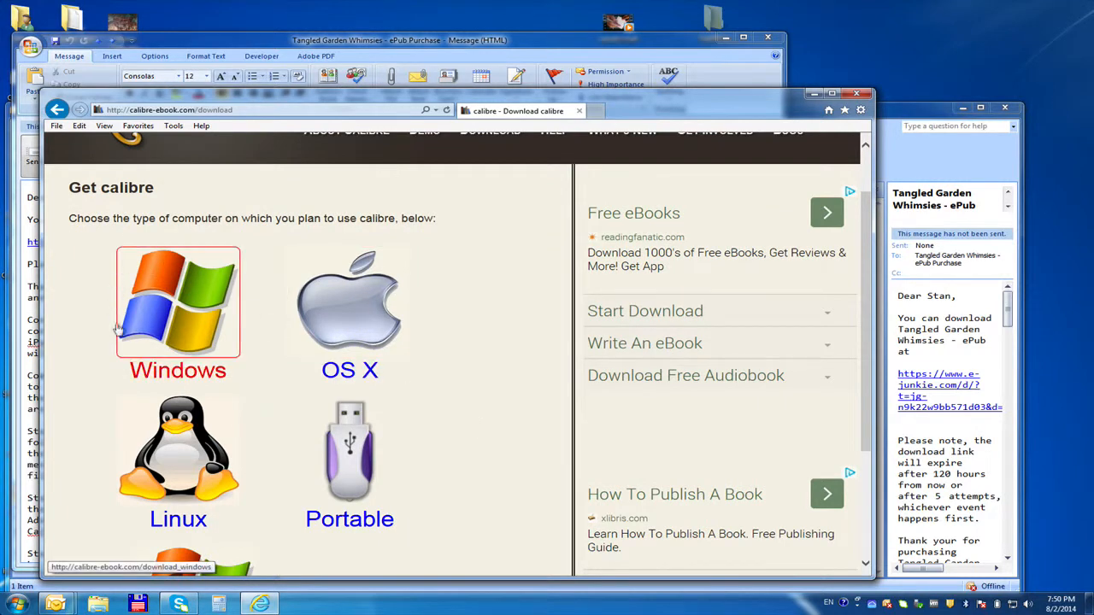
mouse_move(179, 320)
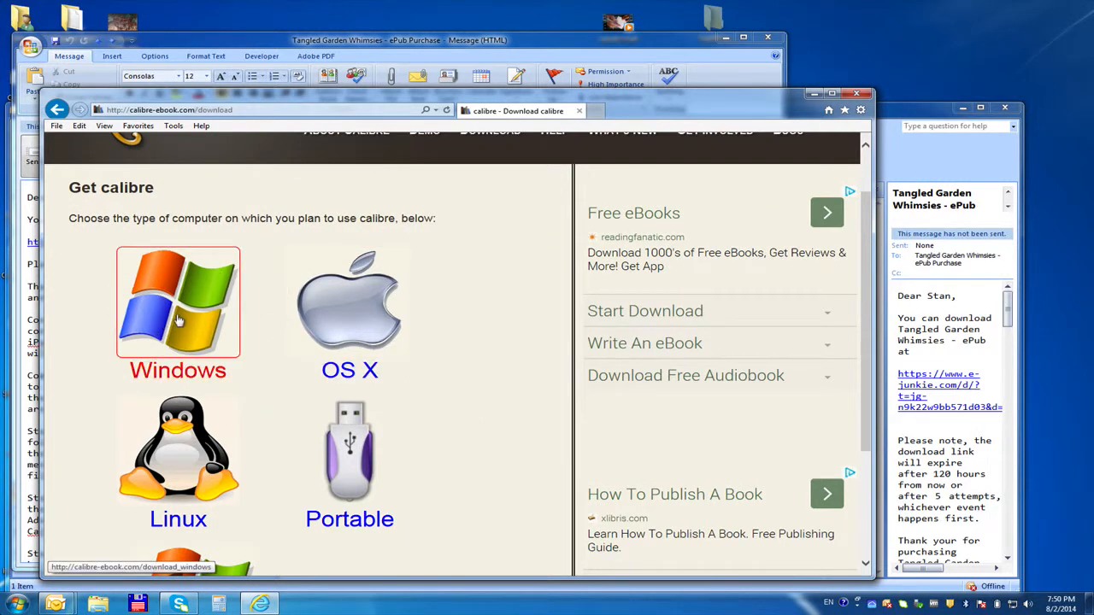
click(178, 303)
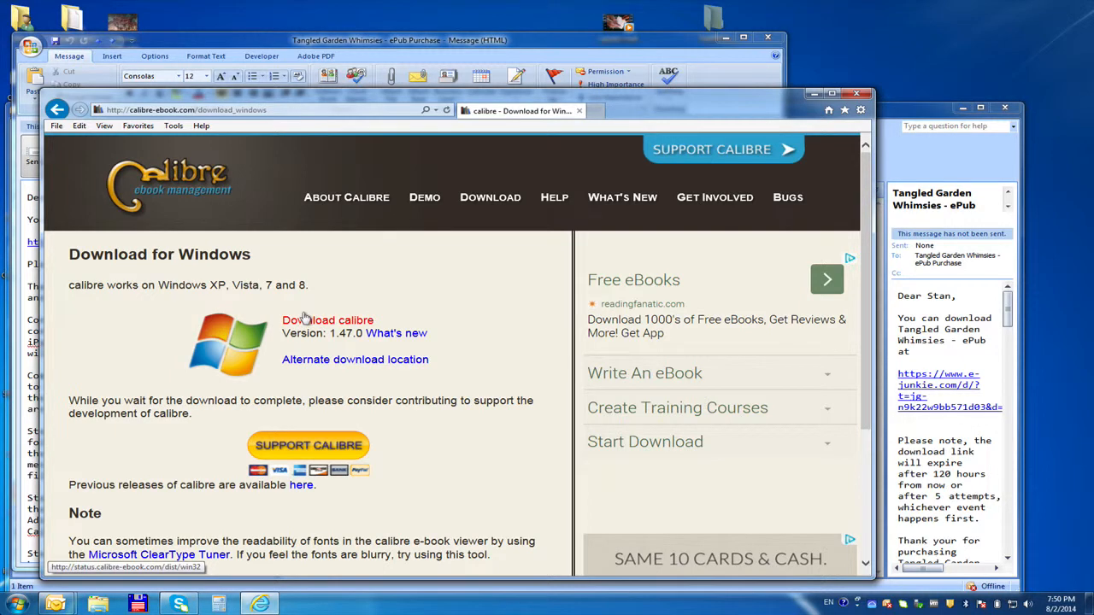
Download calibre-1.47.0.msi and choose Run so it launches when finished.
click(328, 320)
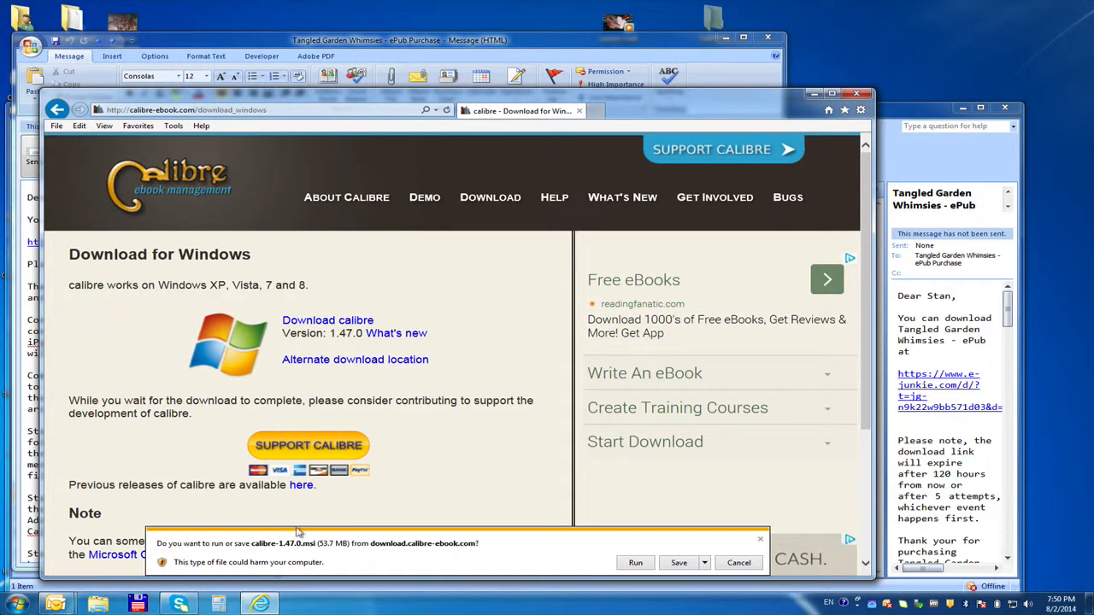
mouse_move(259, 546)
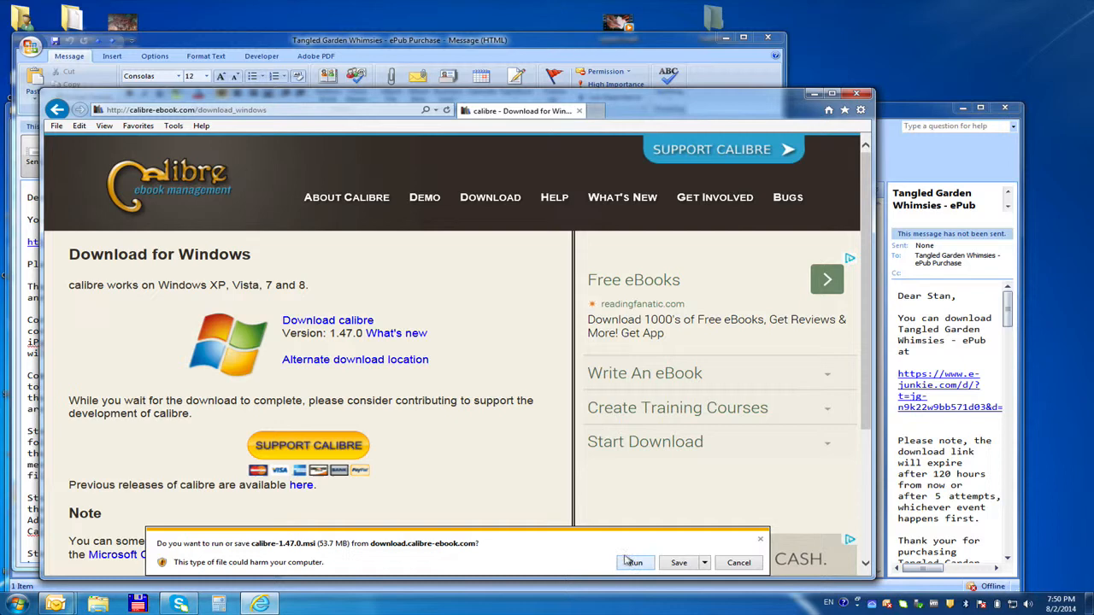
click(633, 563)
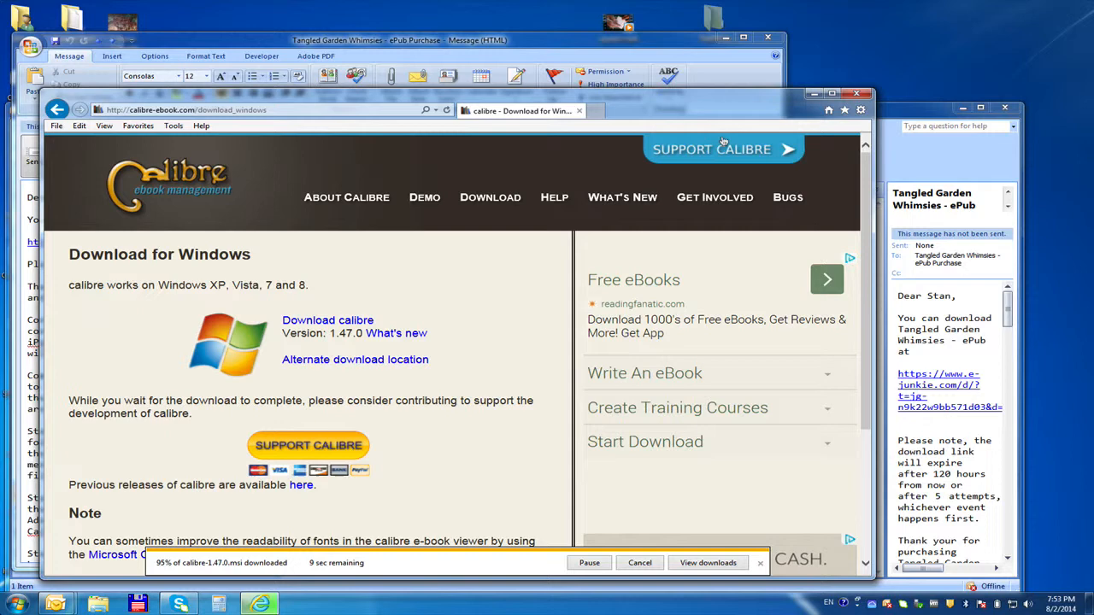
mouse_move(400, 489)
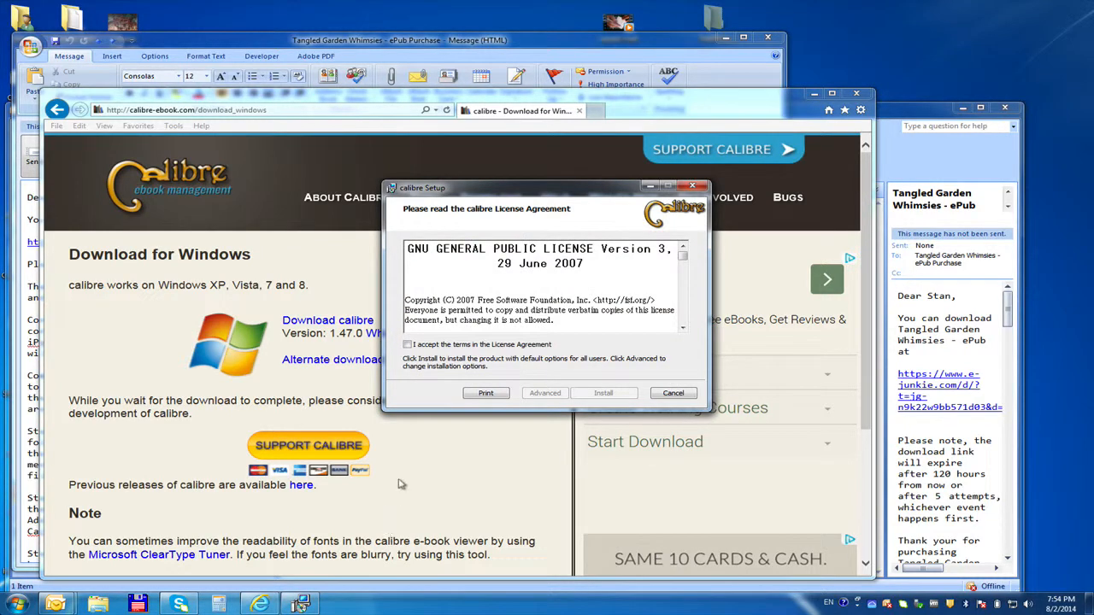
mouse_move(453, 375)
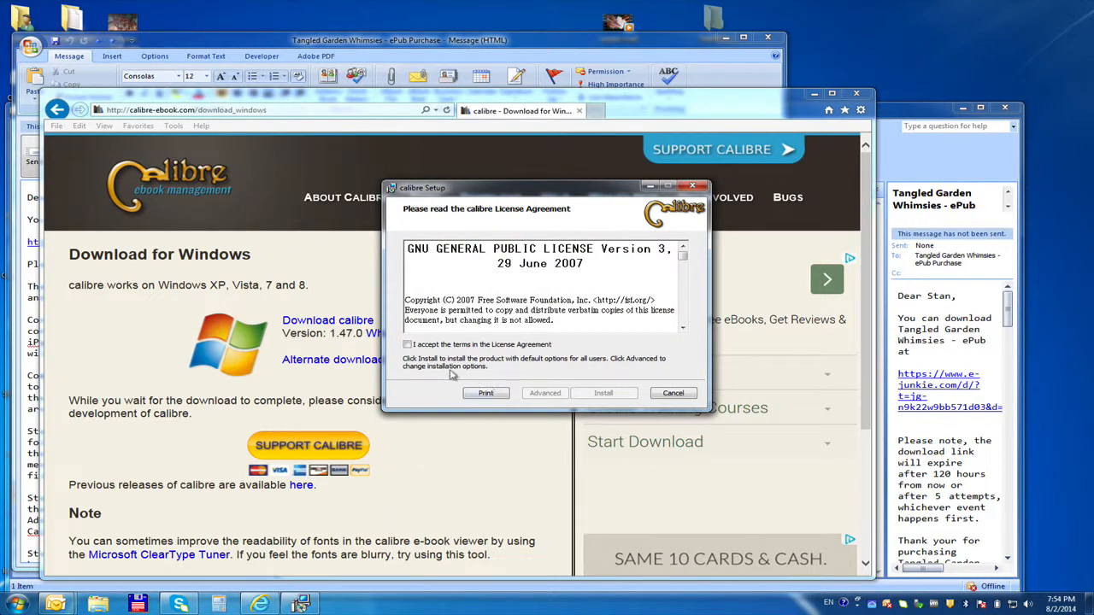
Accept the calibre license agreement and install with default options.
click(407, 345)
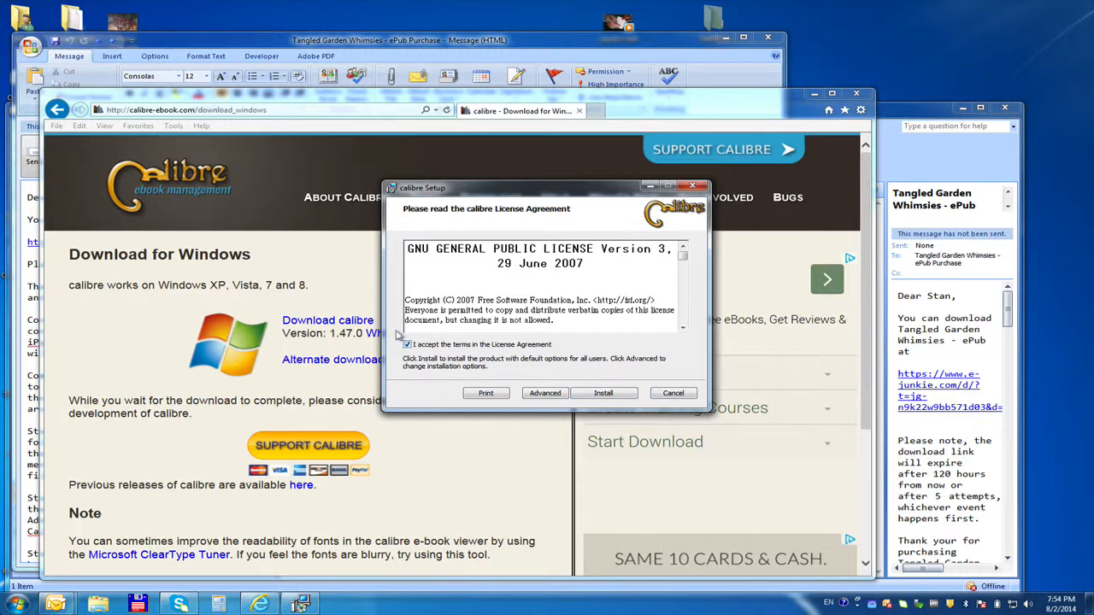
click(603, 393)
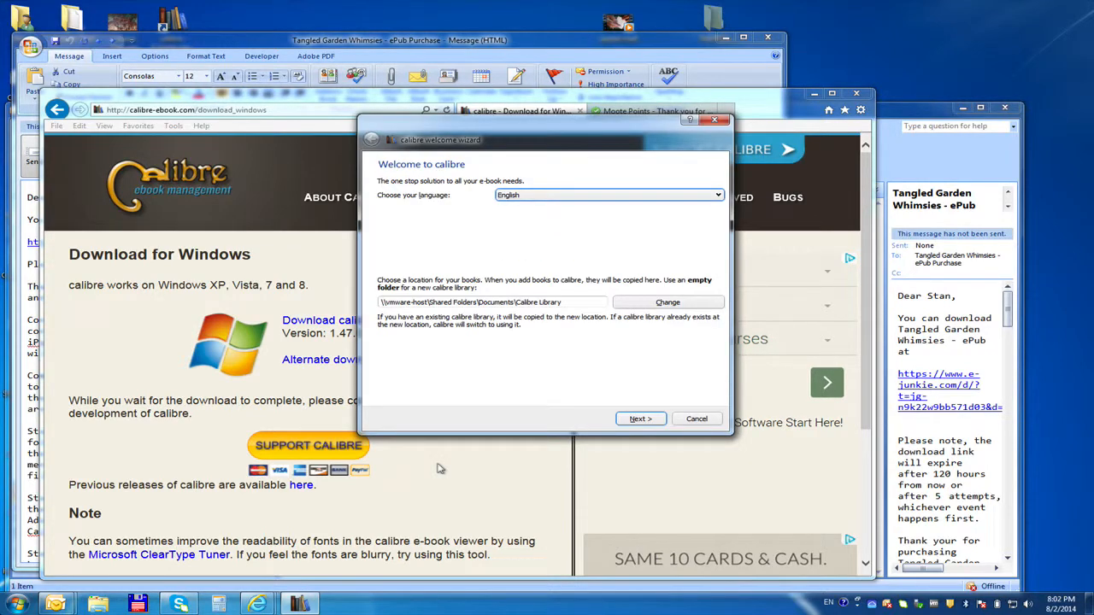
mouse_move(456, 440)
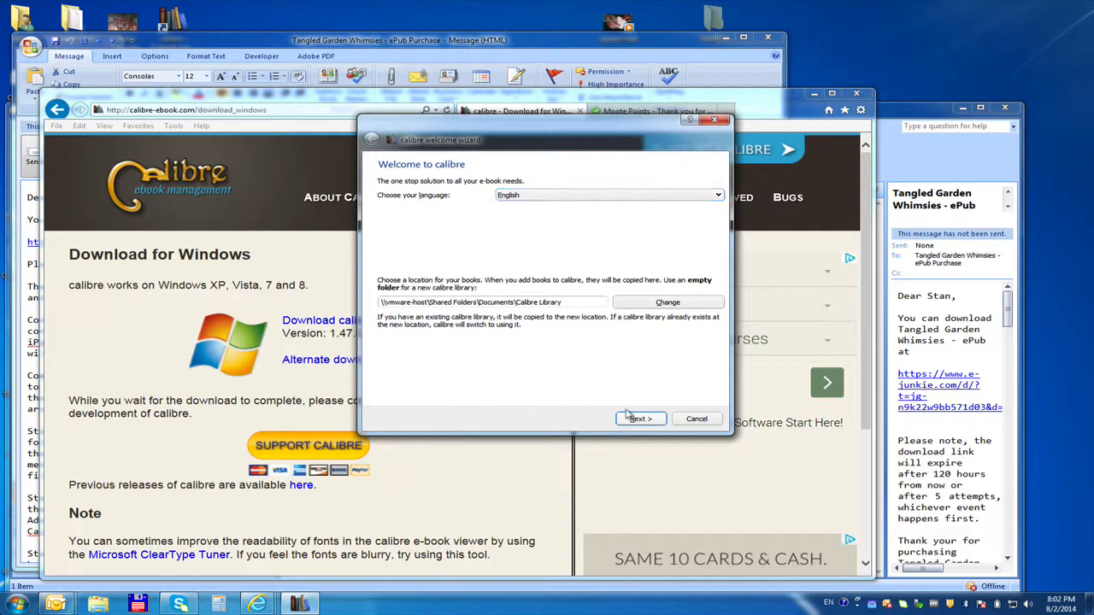
Finish the welcome wizard with English, default library and Generic e-ink device.
click(640, 419)
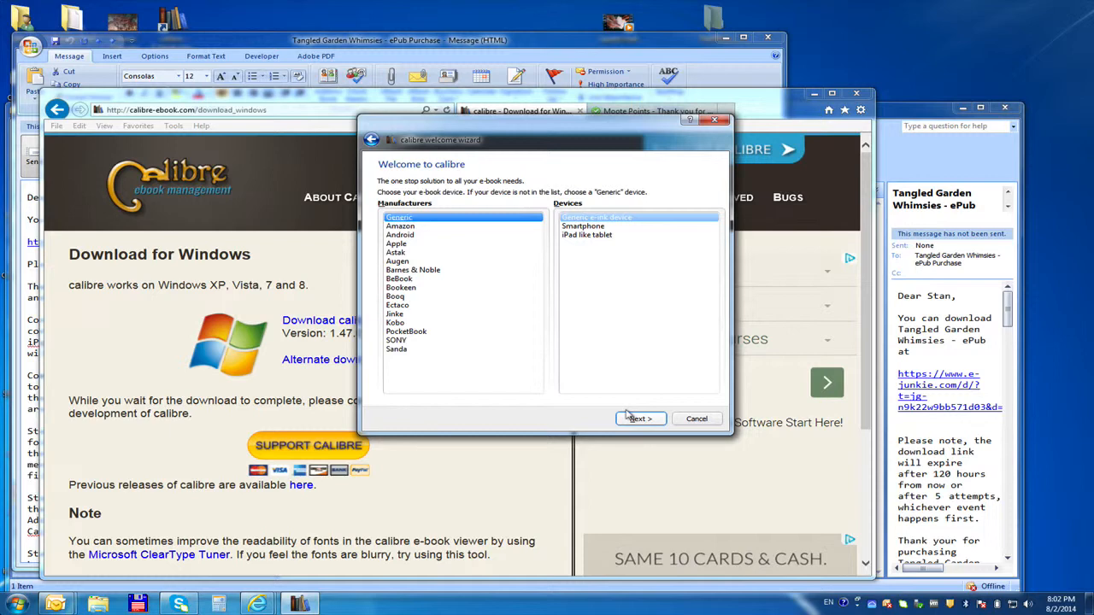
click(640, 419)
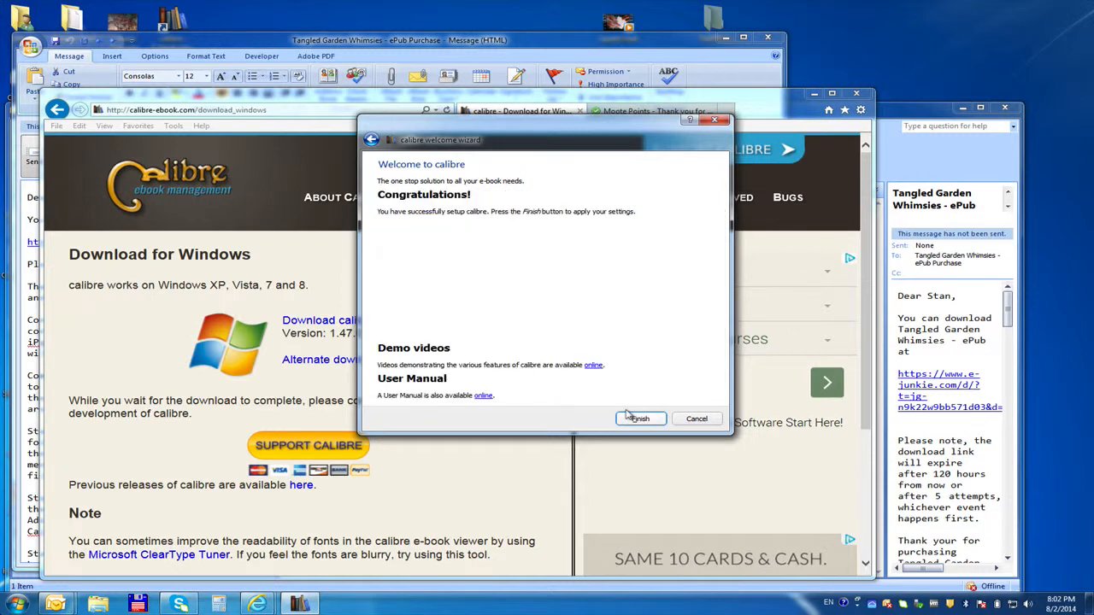
click(641, 418)
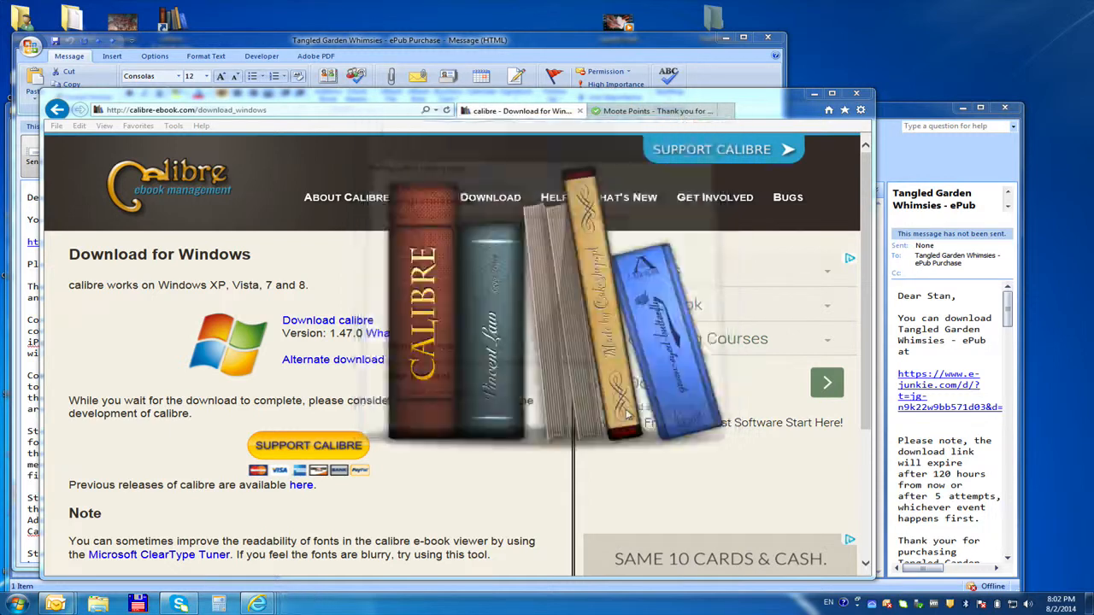
click(299, 603)
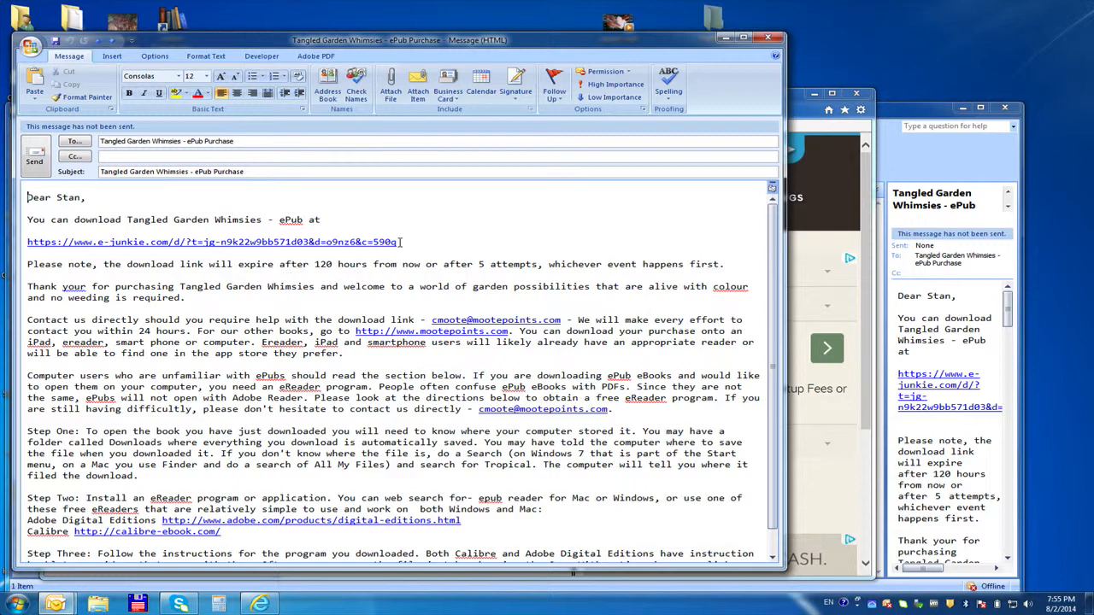
Open the e-junkie download URL from the Outlook purchase email.
triple_click(212, 242)
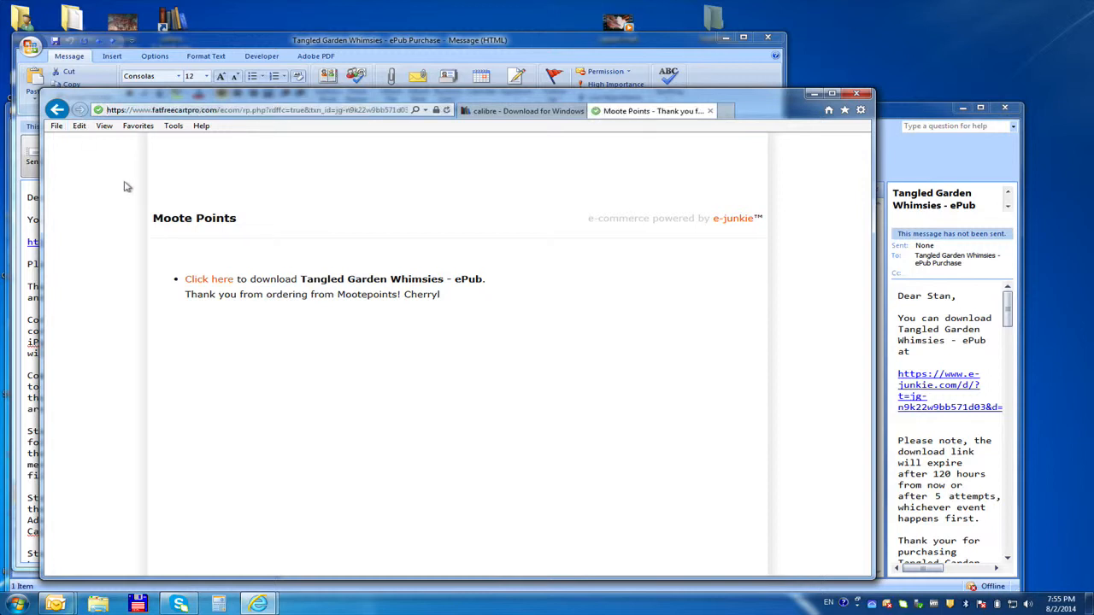
mouse_move(172, 297)
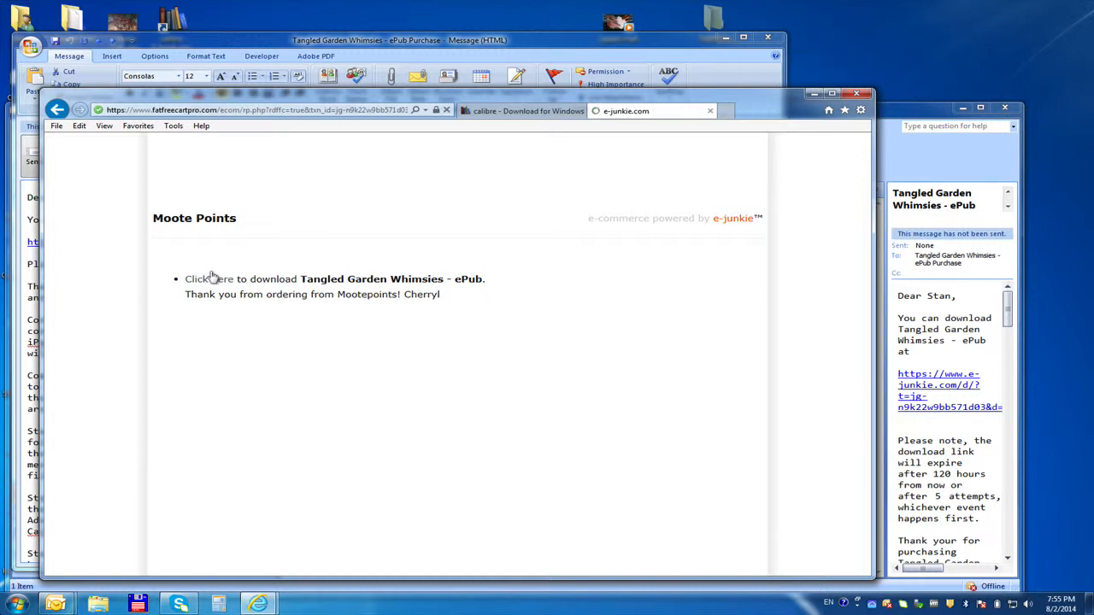
Follow the 'Click here' link for Tangled Garden Whimsies - ePub.
click(209, 278)
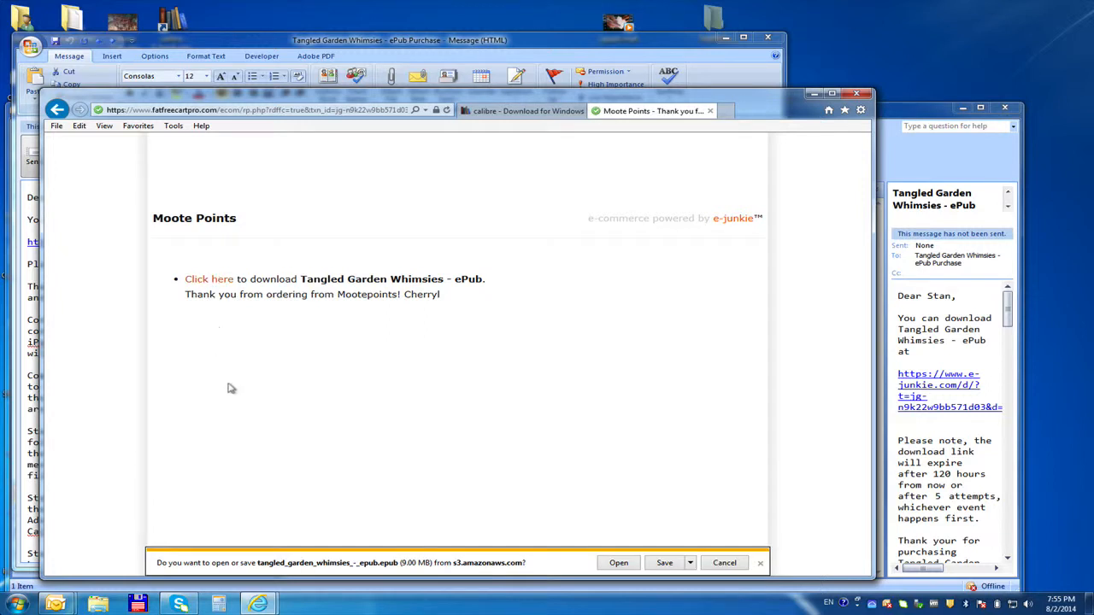
mouse_move(227, 571)
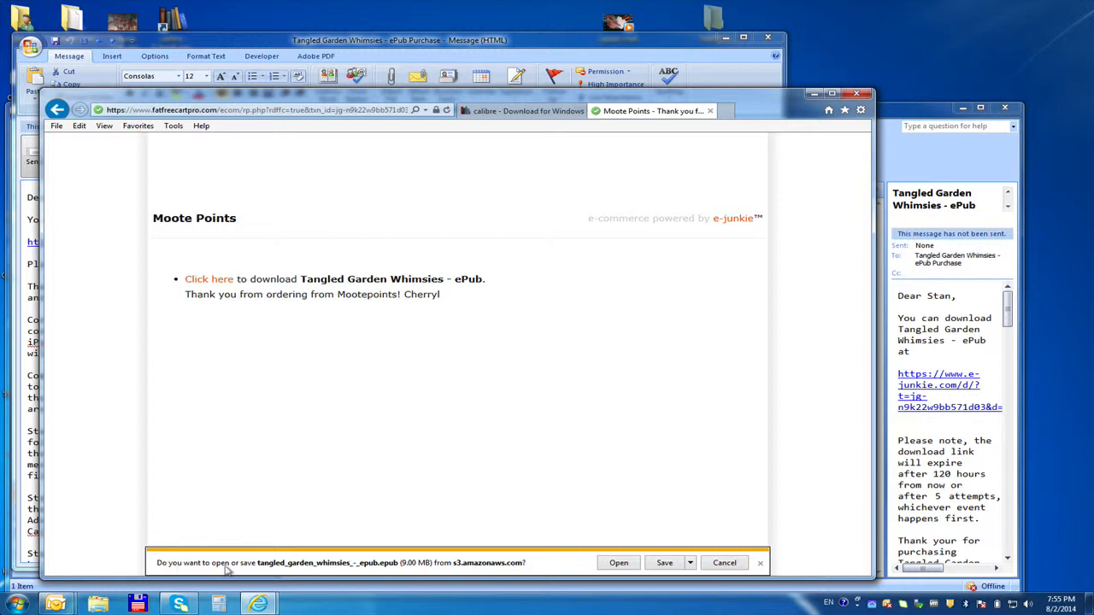
mouse_move(329, 571)
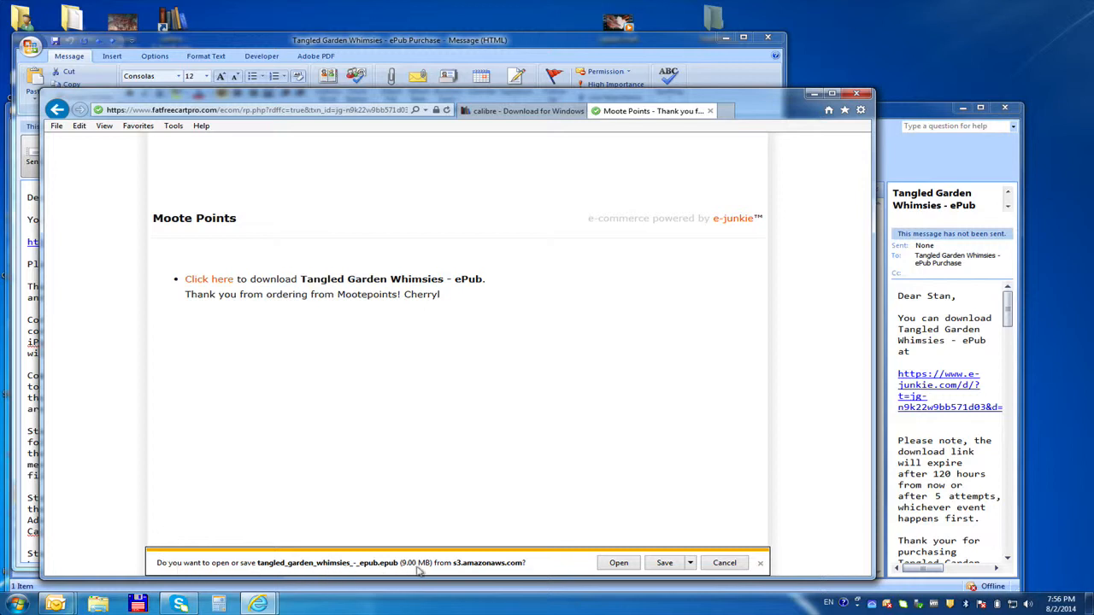
mouse_move(561, 562)
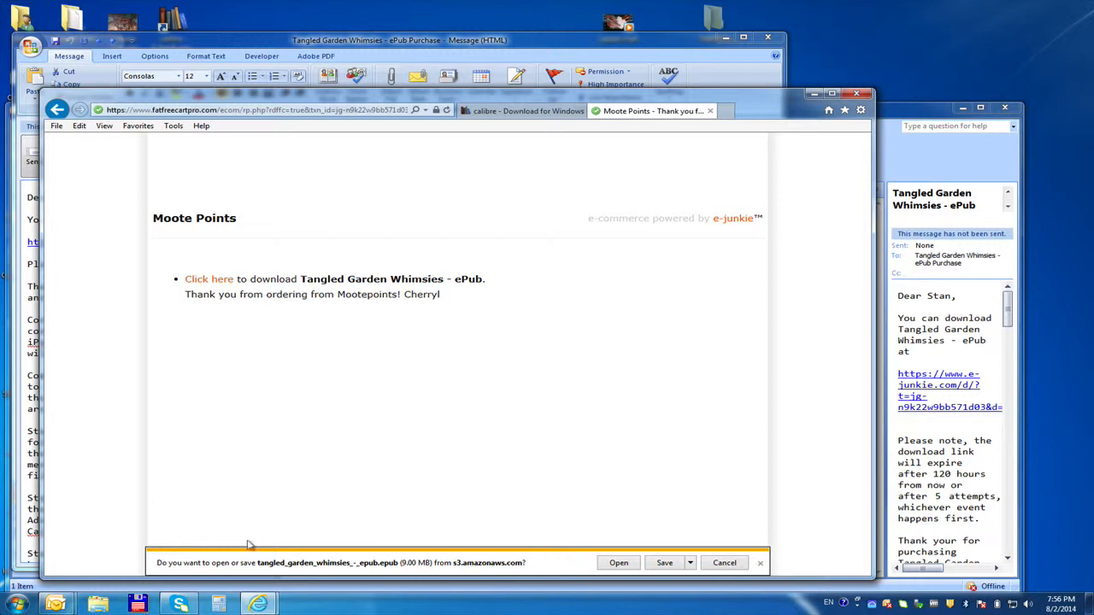
mouse_move(662, 512)
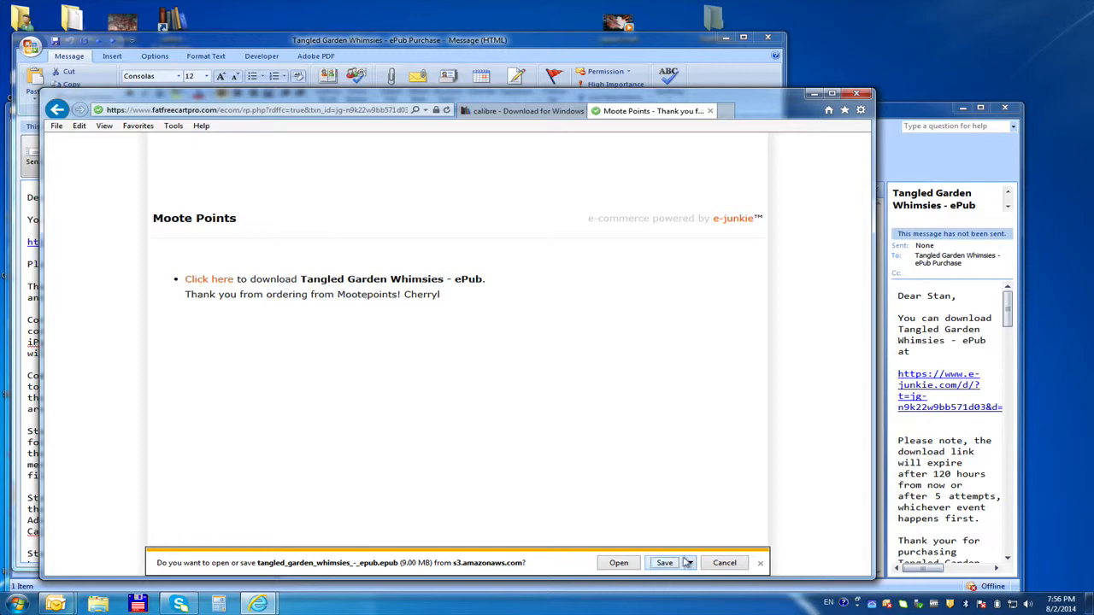
Save tangled_garden_whimsies_-_epub.epub to the Desktop via Save as.
click(687, 563)
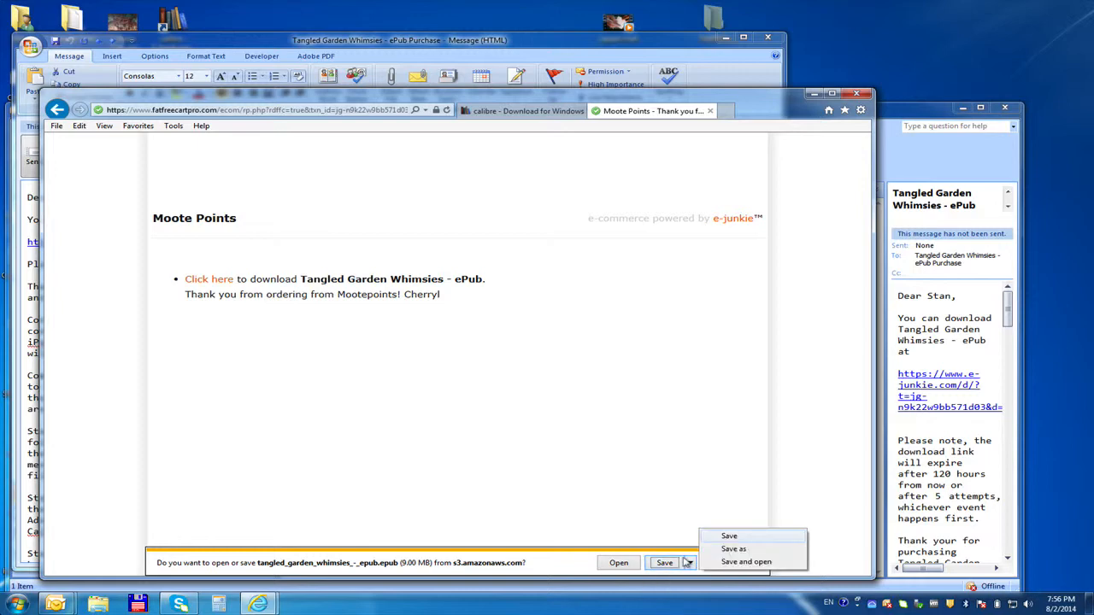
click(733, 549)
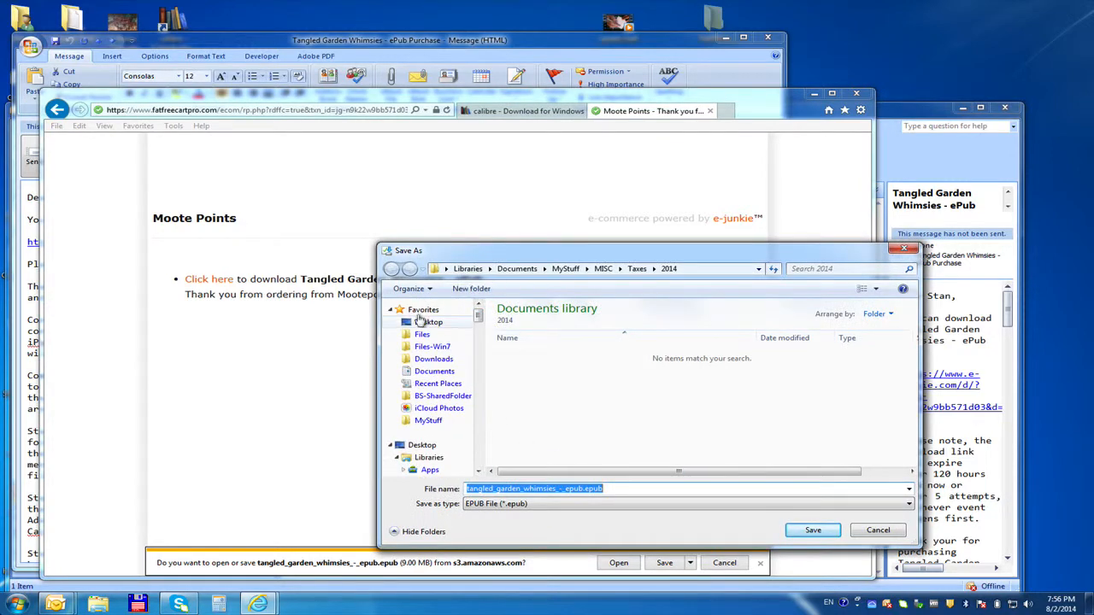
click(428, 321)
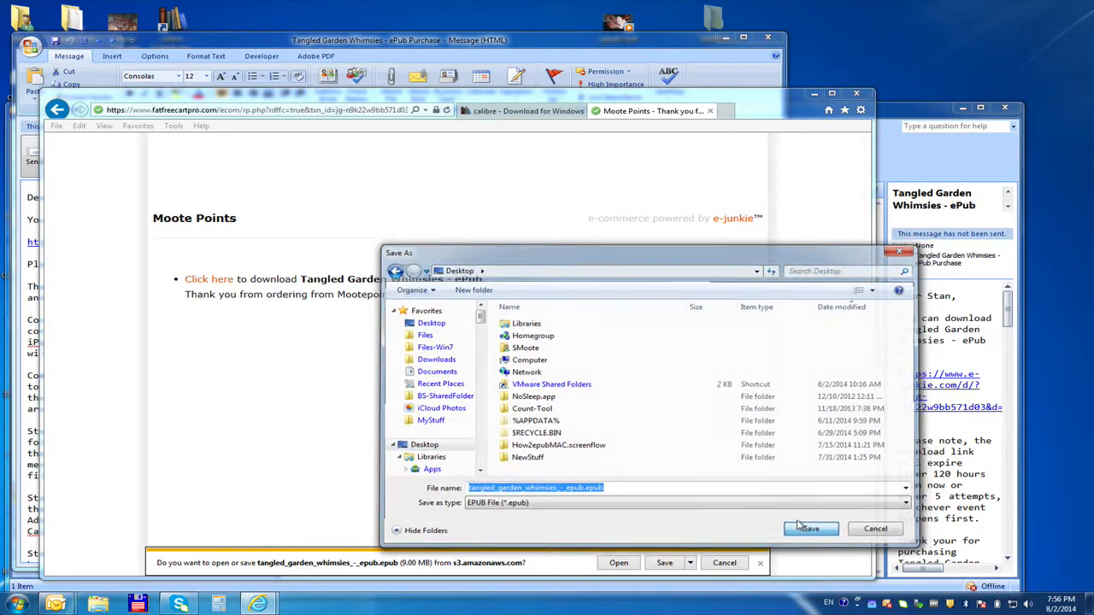
click(807, 528)
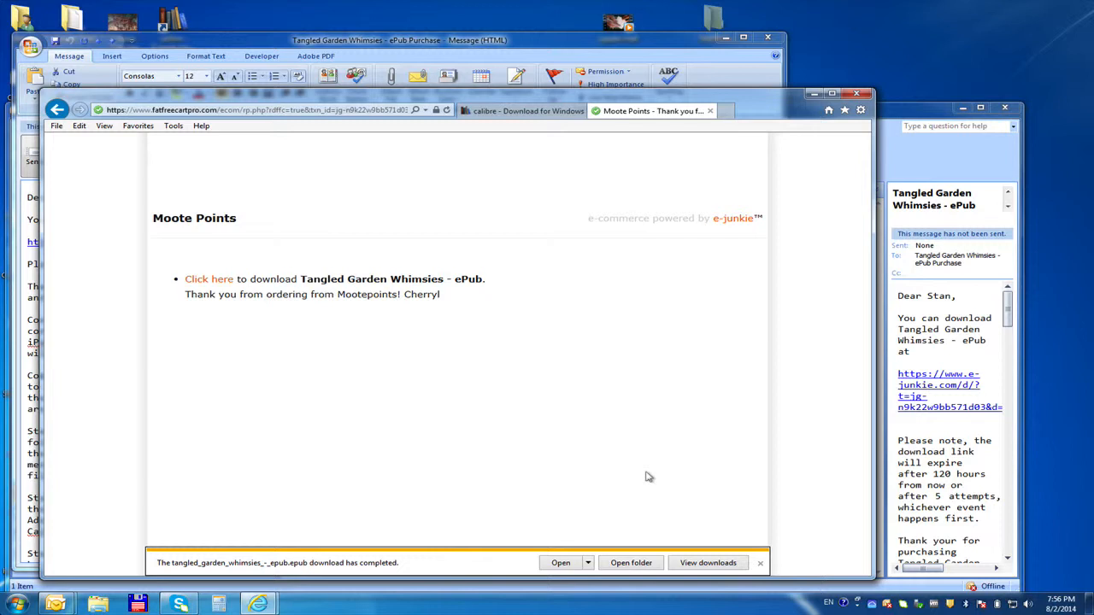
mouse_move(536, 554)
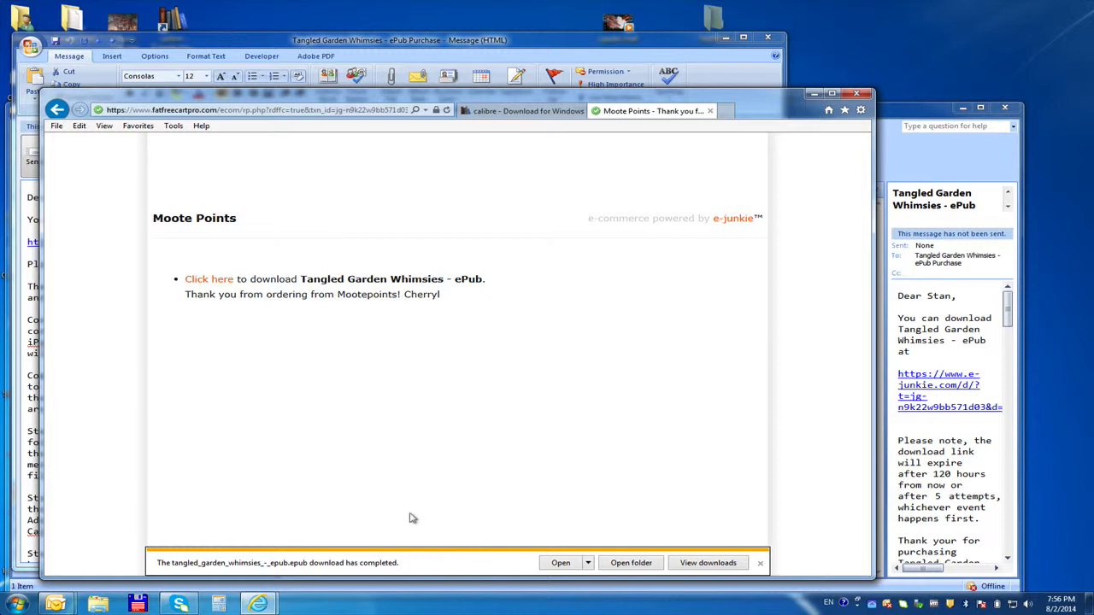
mouse_move(391, 591)
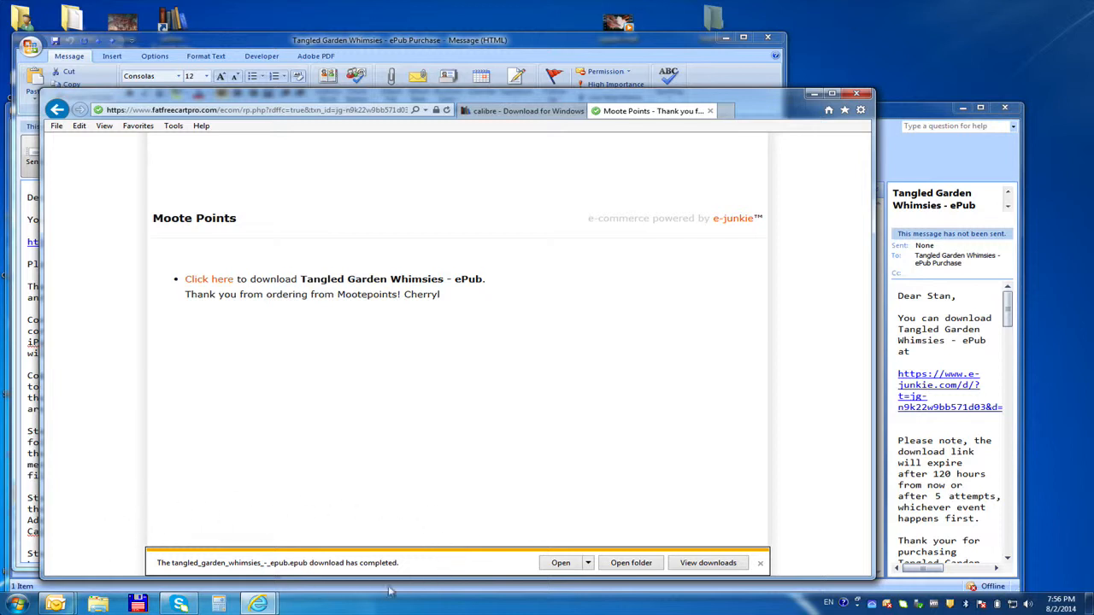
mouse_move(525, 568)
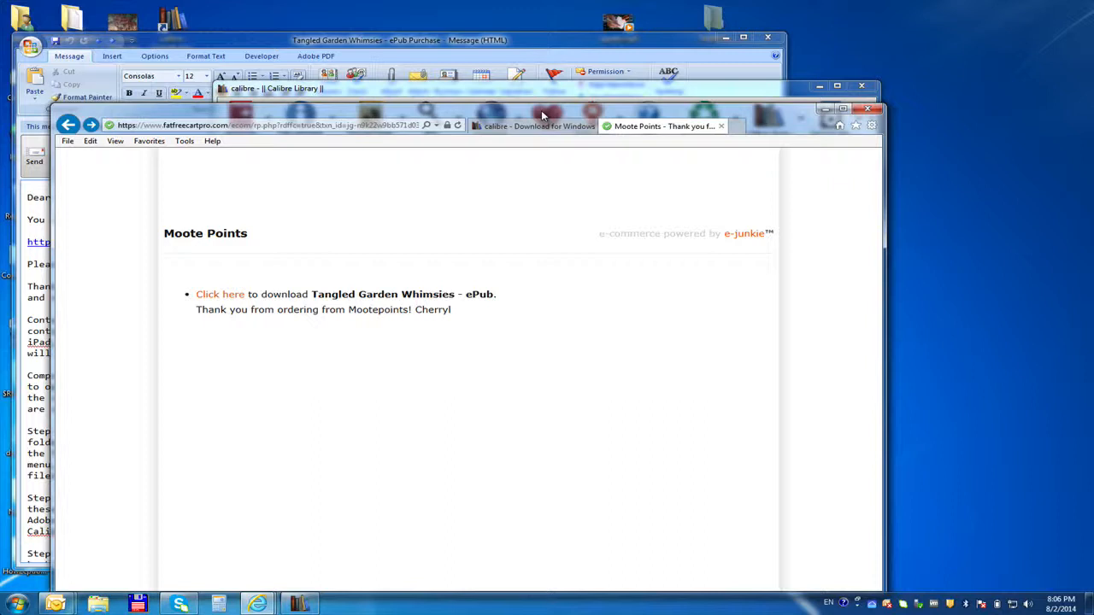
mouse_move(373, 298)
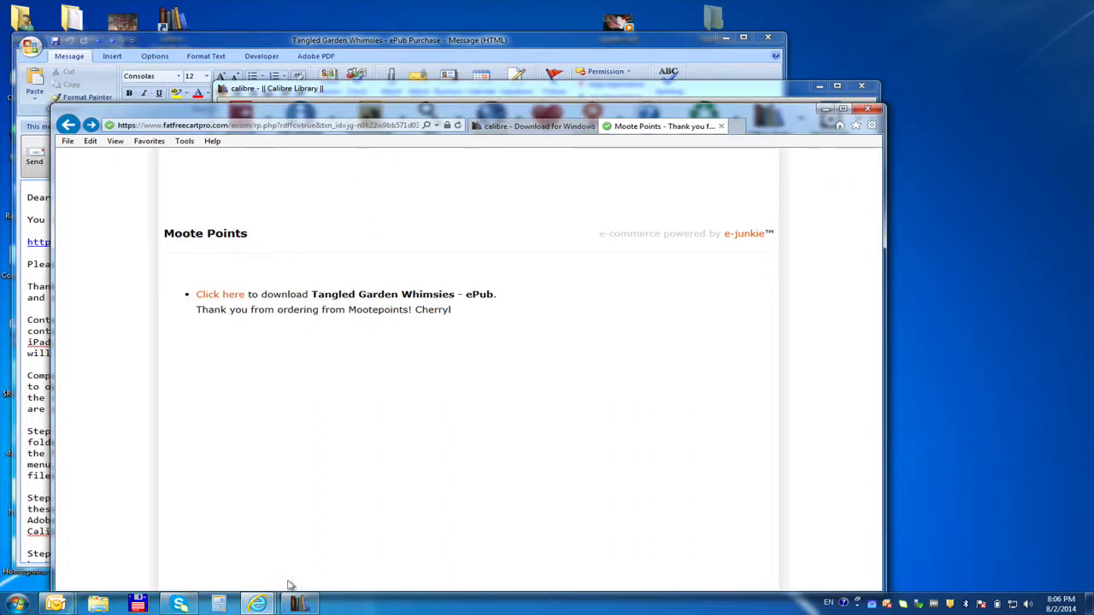
mouse_move(299, 604)
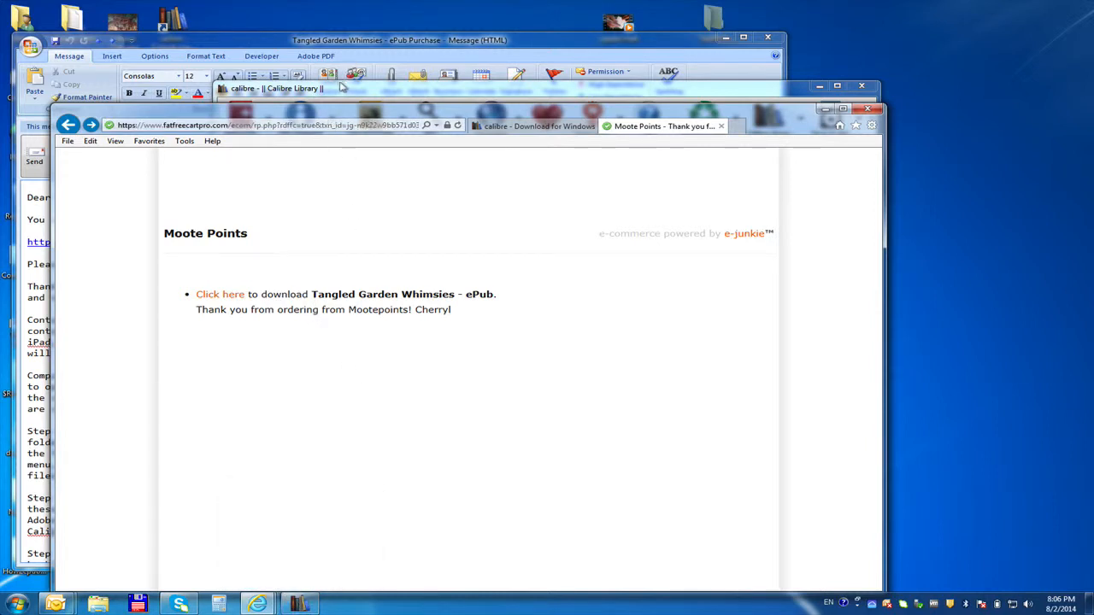
Bring the calibre library to the front and start Add books.
click(273, 88)
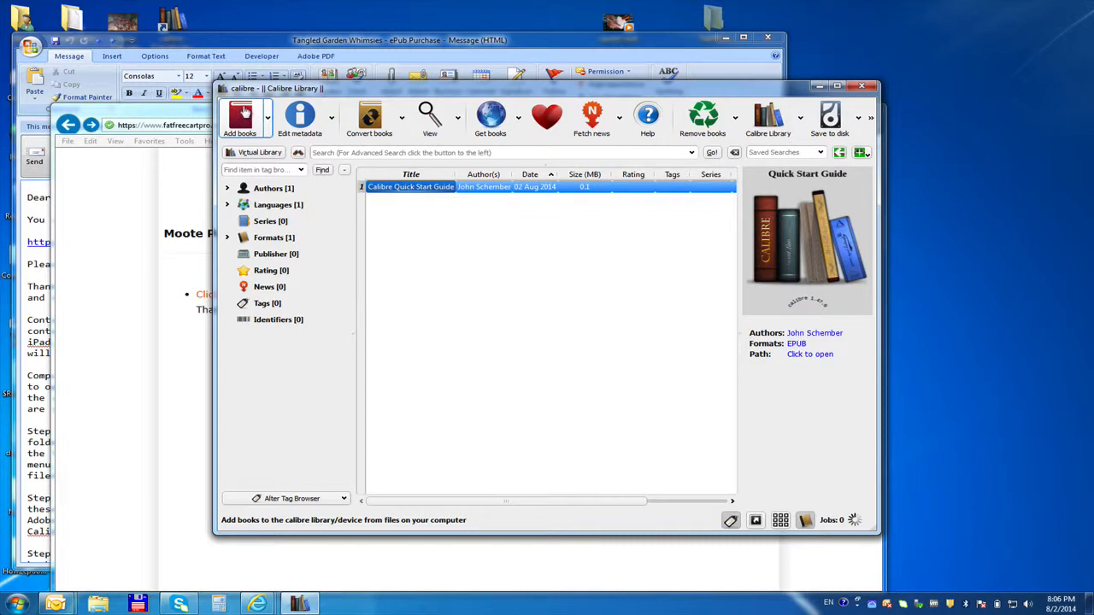
click(240, 120)
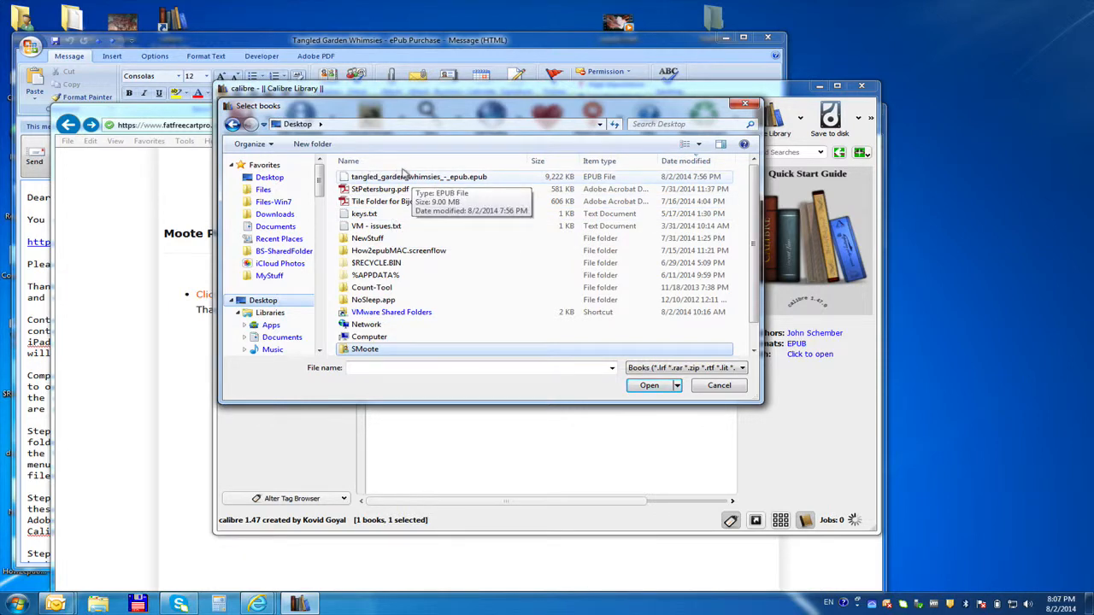
Add tangled_garden_whimsies_-_epub.epub from the Desktop to the calibre library.
click(419, 177)
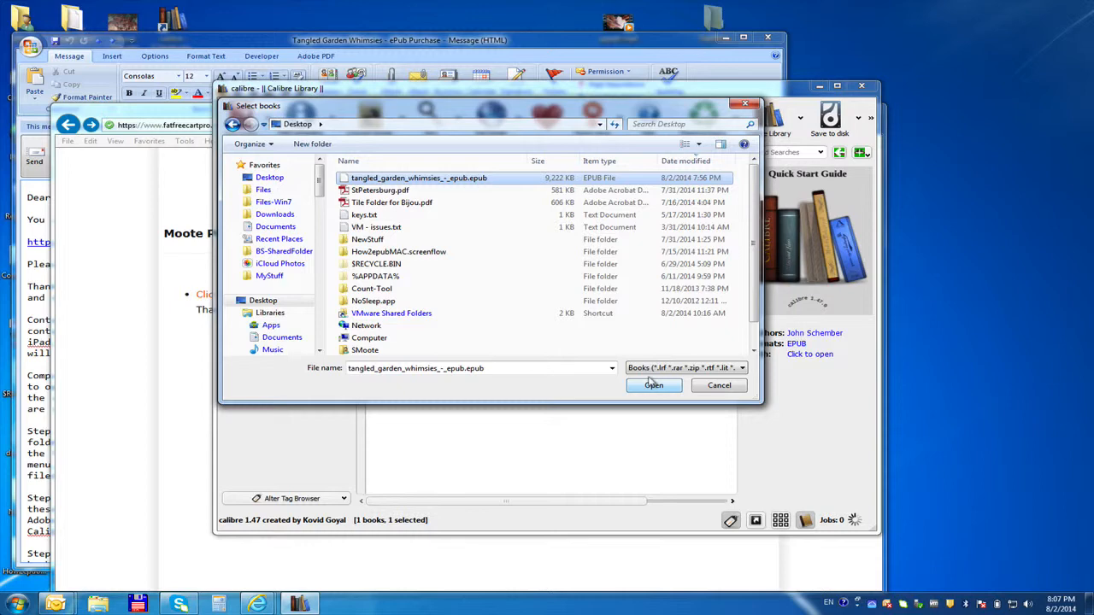
click(653, 385)
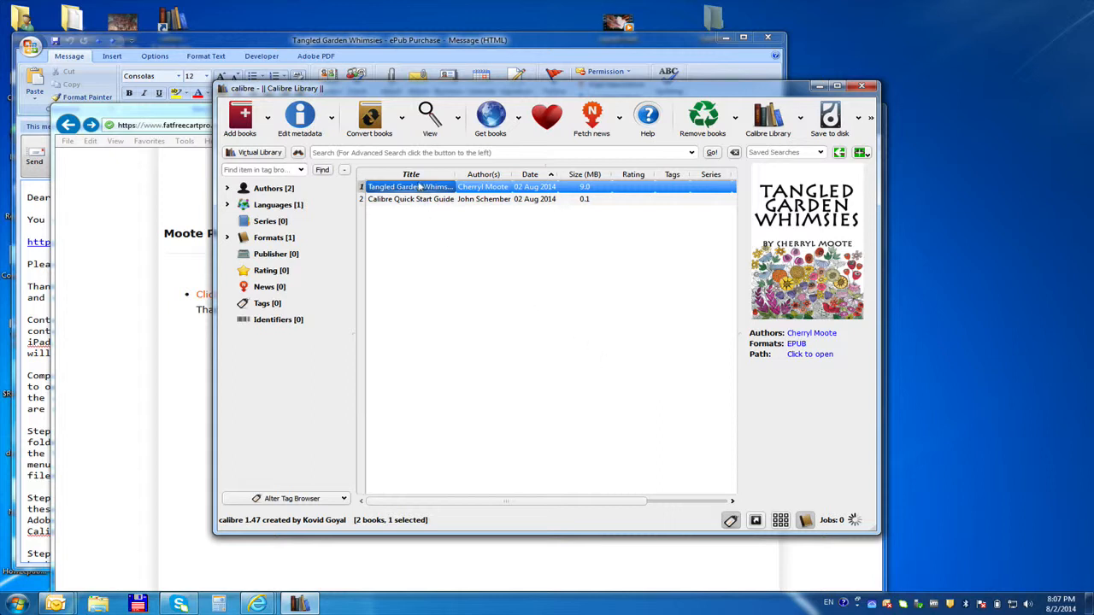
mouse_move(427, 188)
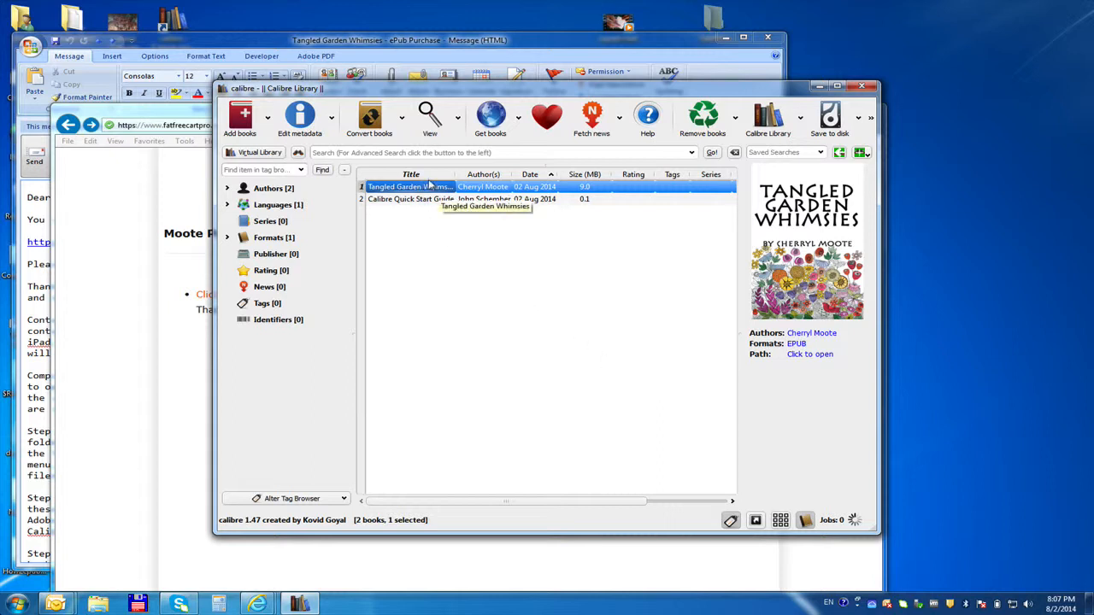
Open Tangled Garden Whimsies in the viewer and advance to its contents page.
double_click(411, 187)
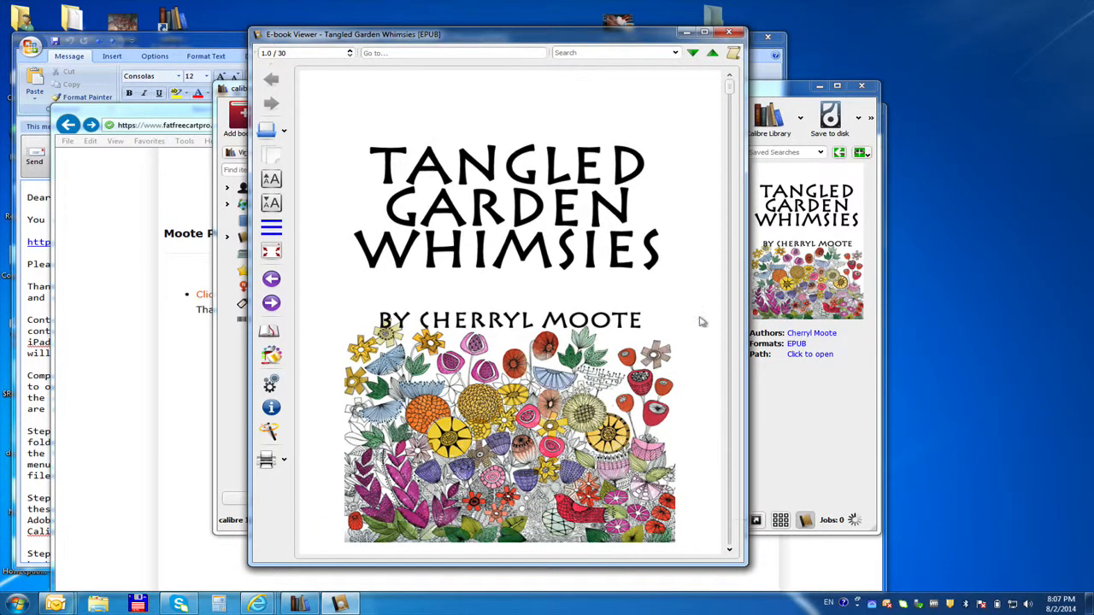
click(271, 102)
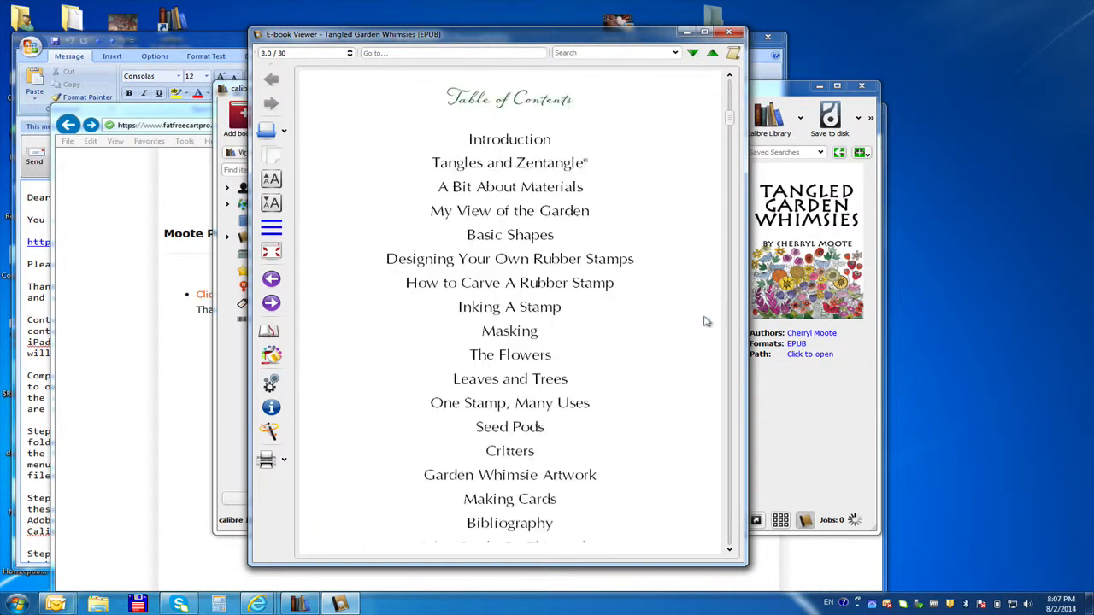